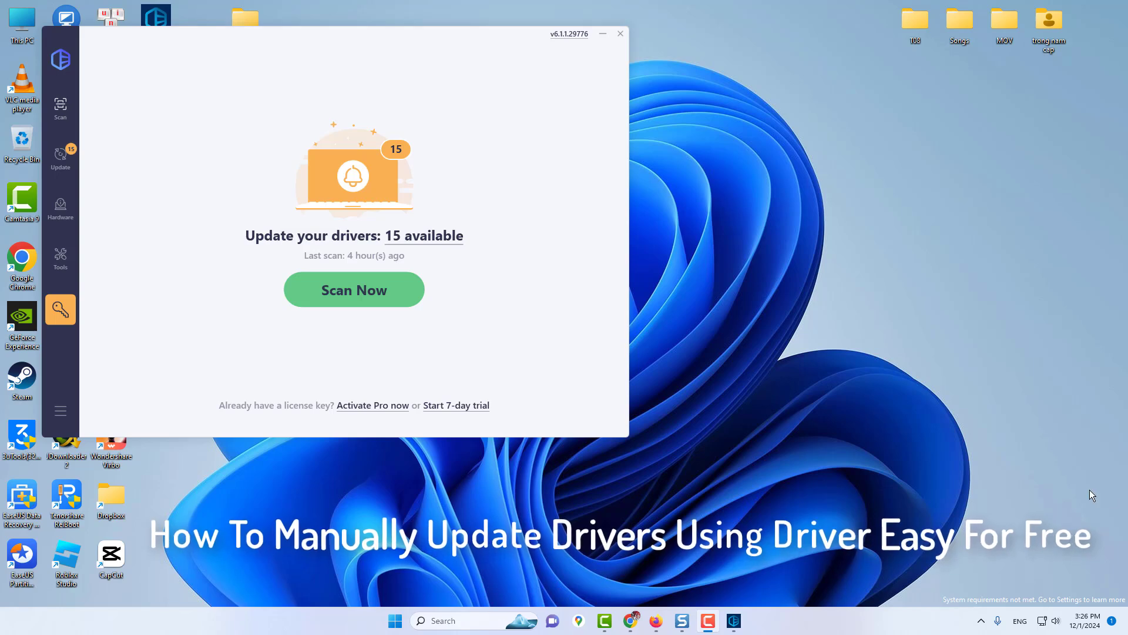
pyautogui.moveTo(60, 207)
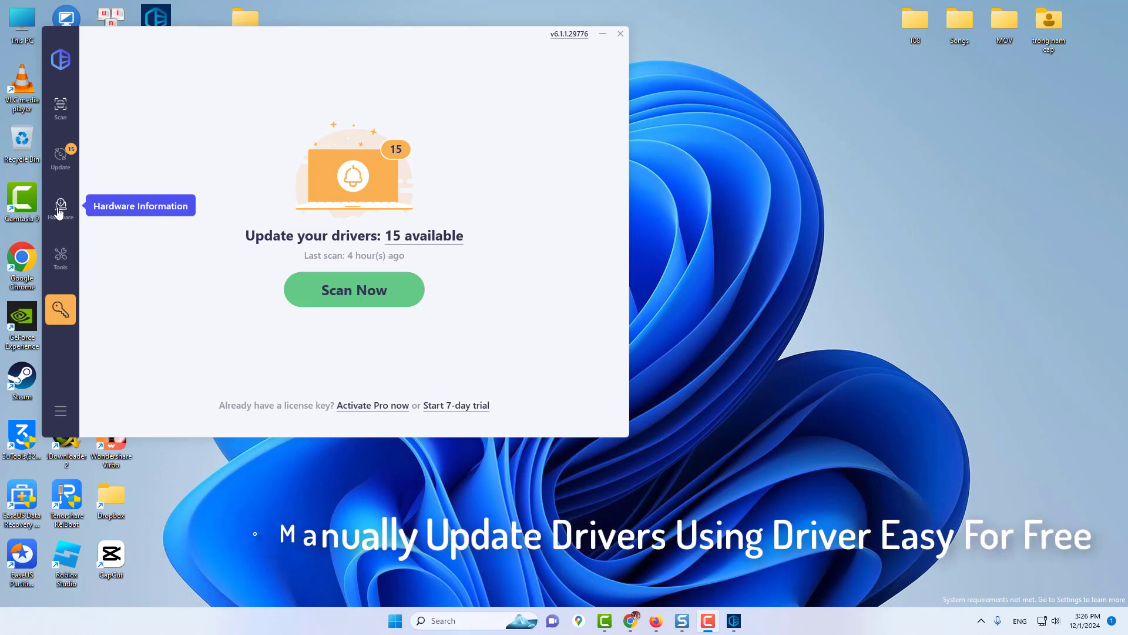
# View the Hardware overview listing Windows 11 Pro, 24 GB memory, Xeon, GTX 1070 Ti and Kingston disk
pyautogui.click(61, 208)
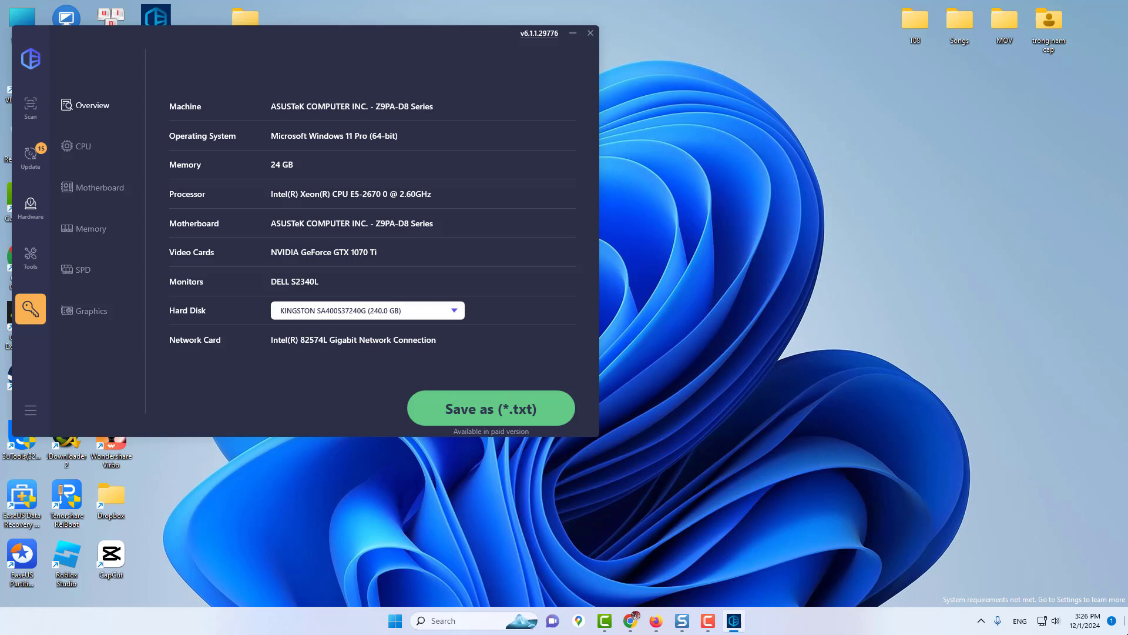
pyautogui.moveTo(1127, 634)
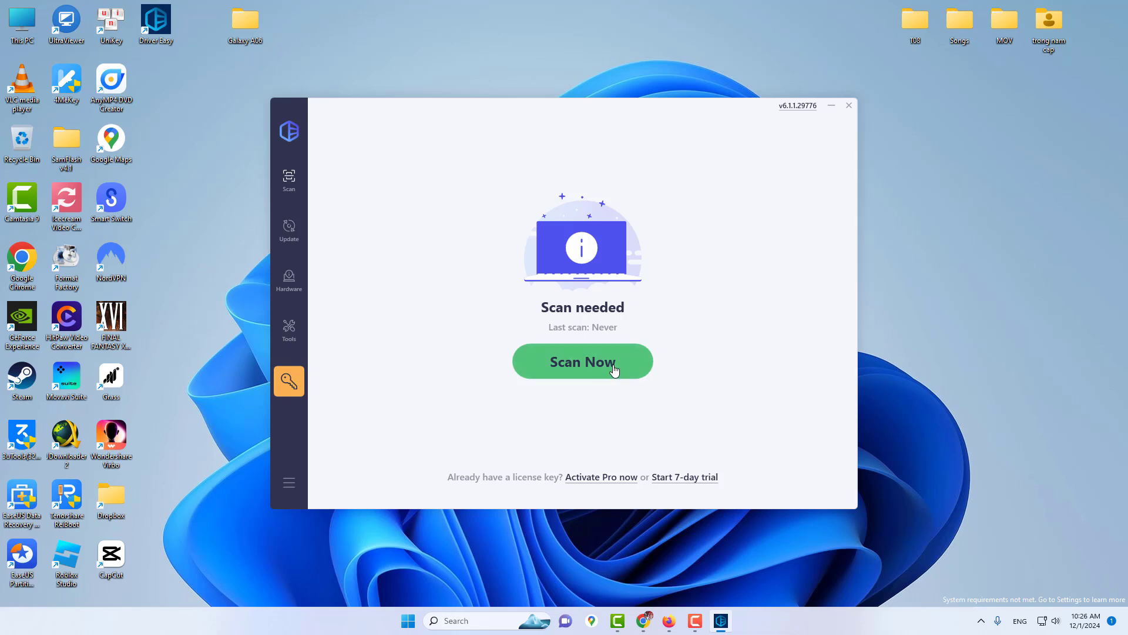
# Run Scan Now to list 15 driver updates, 2 missing and 13 outdated
pyautogui.click(583, 361)
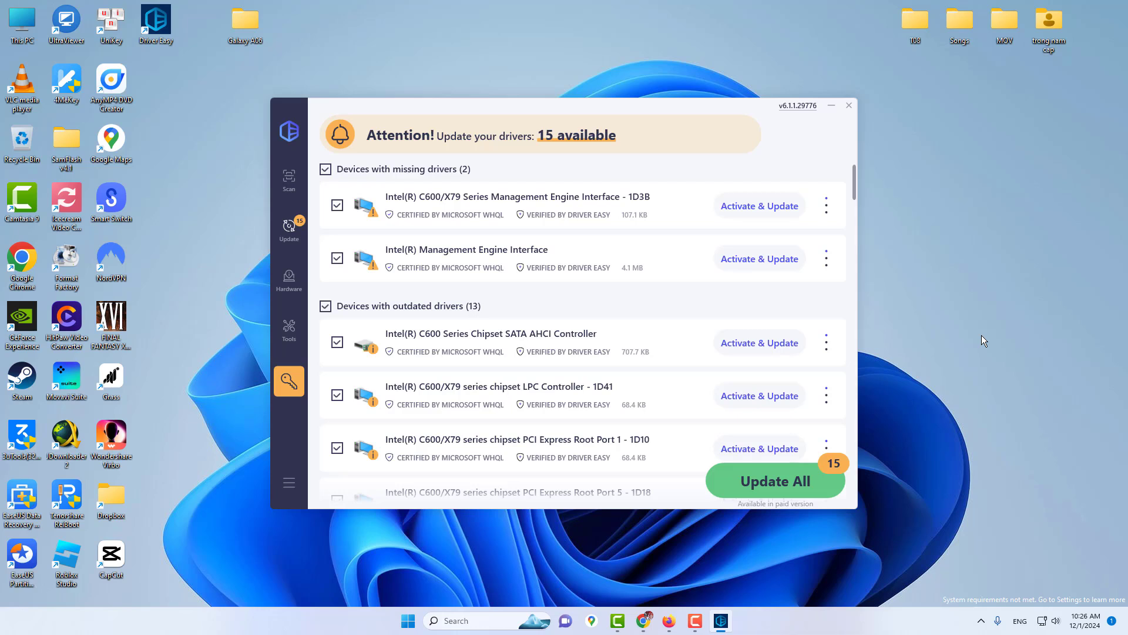
pyautogui.scroll(-3)
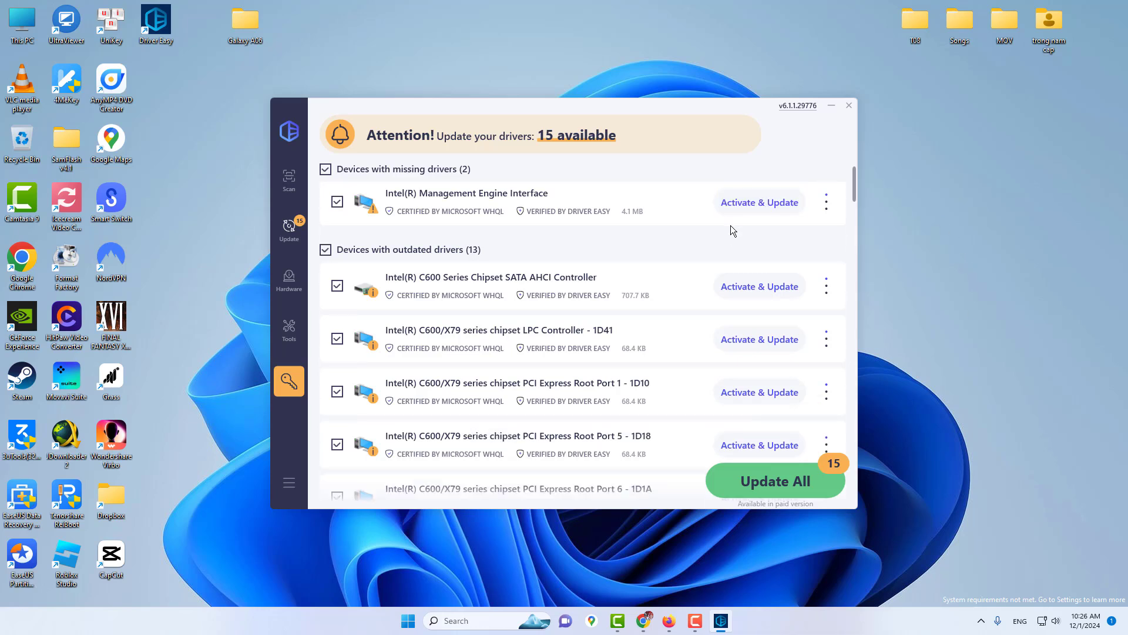
pyautogui.scroll(-3)
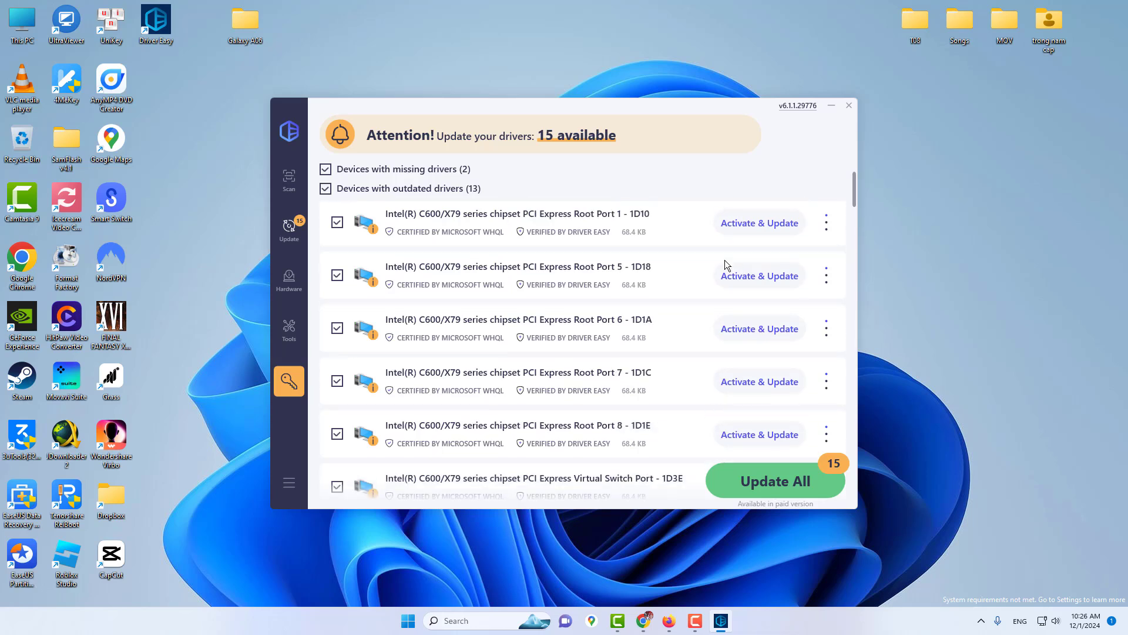
pyautogui.scroll(-3)
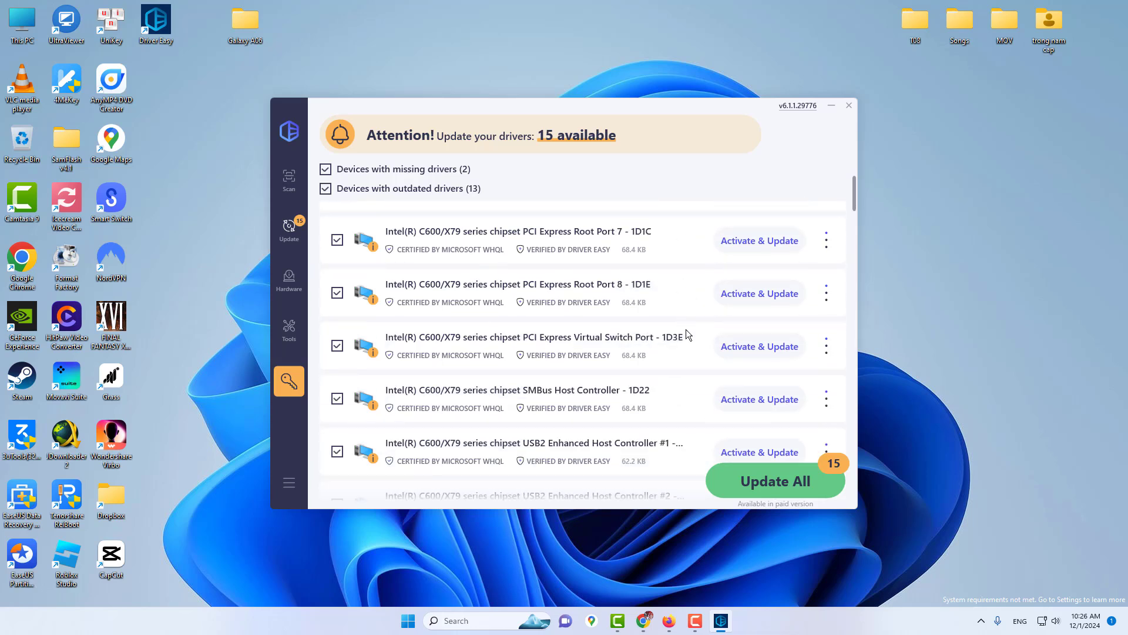
pyautogui.scroll(-3)
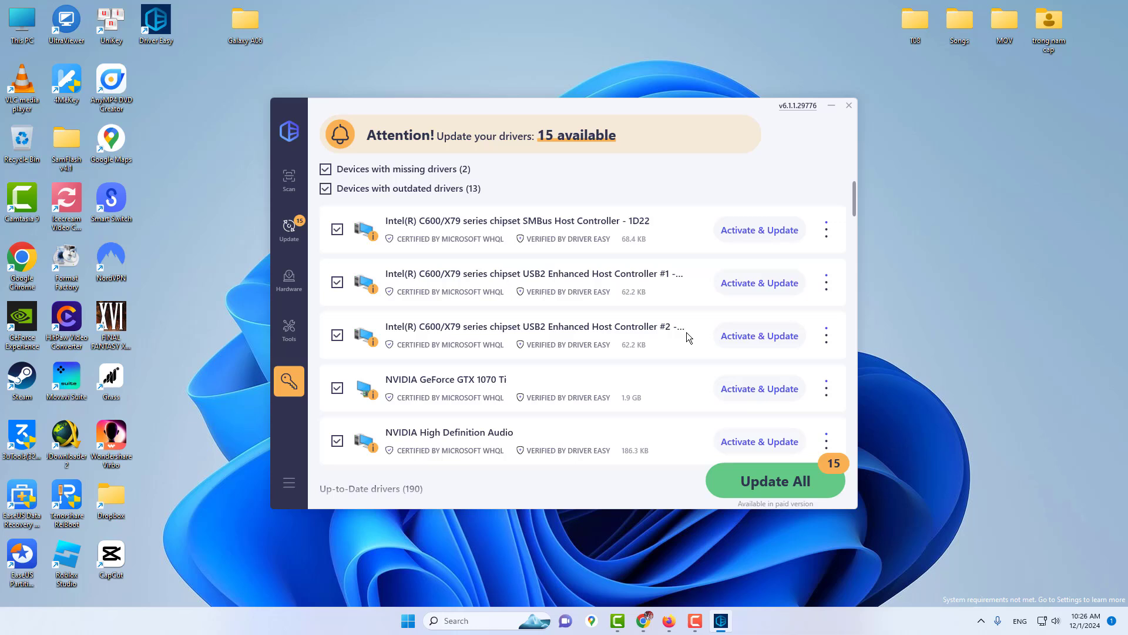
pyautogui.scroll(-3)
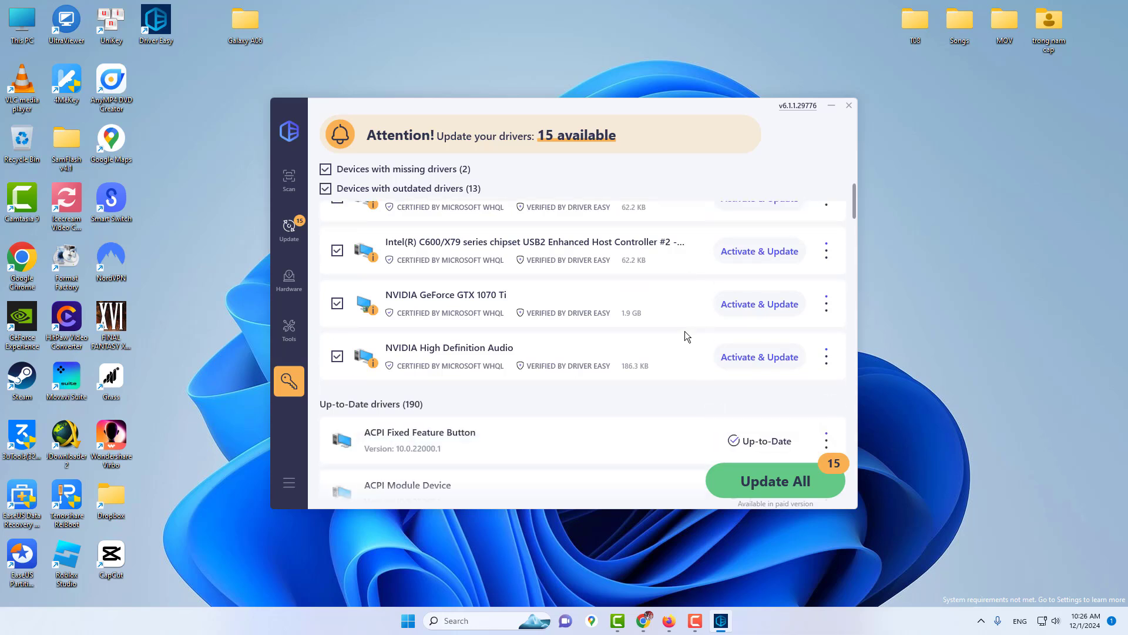
pyautogui.scroll(-3)
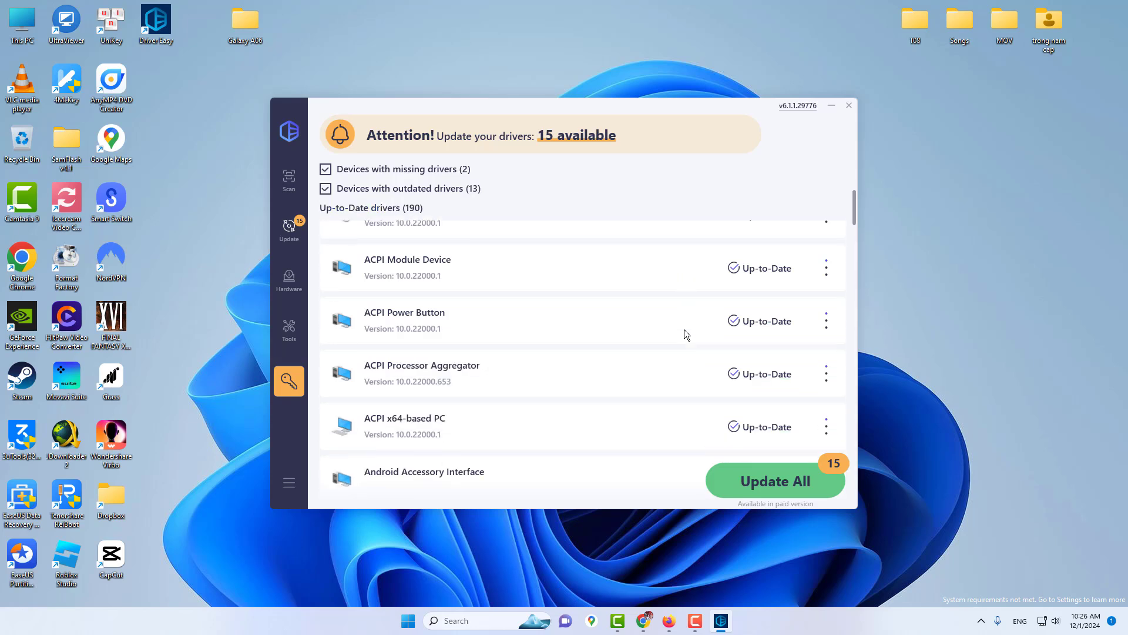
pyautogui.scroll(-3)
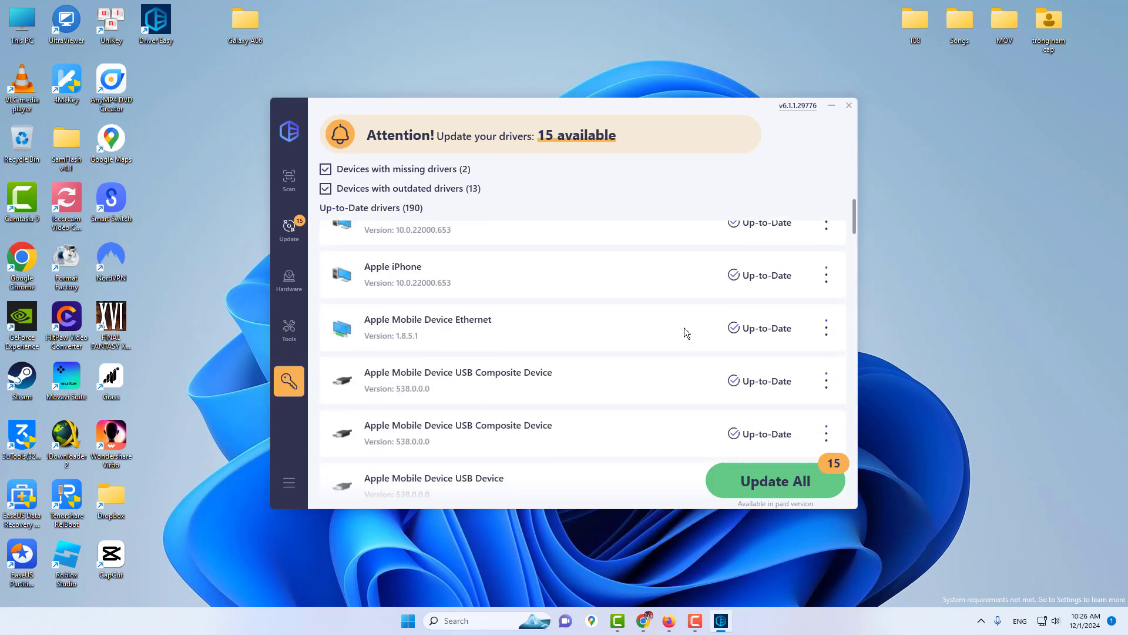
pyautogui.scroll(-3)
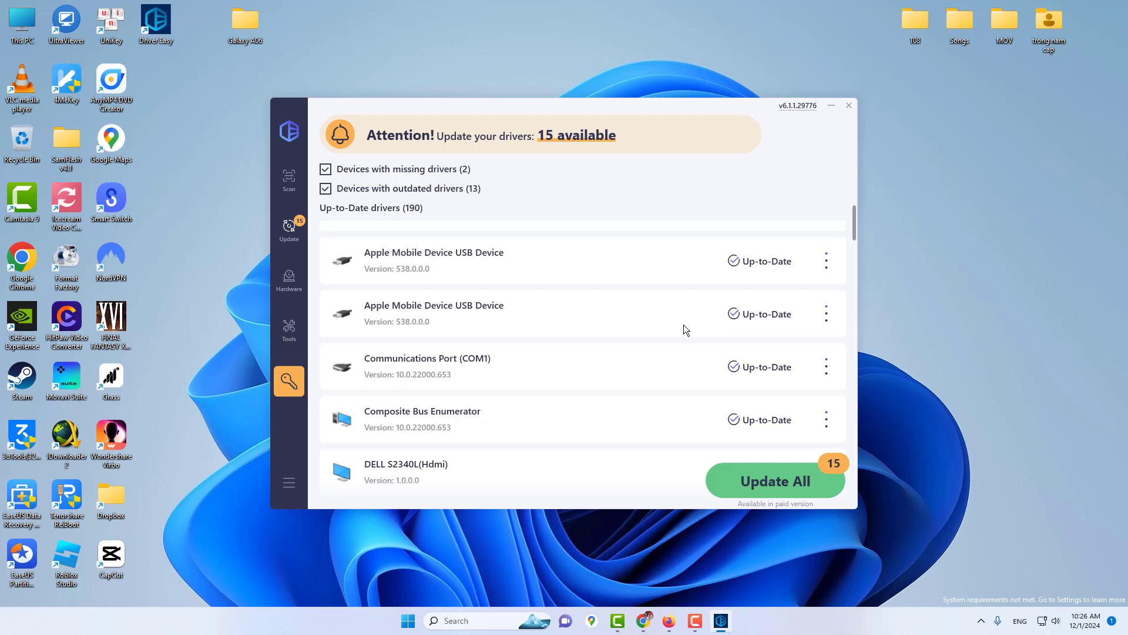
pyautogui.scroll(-3)
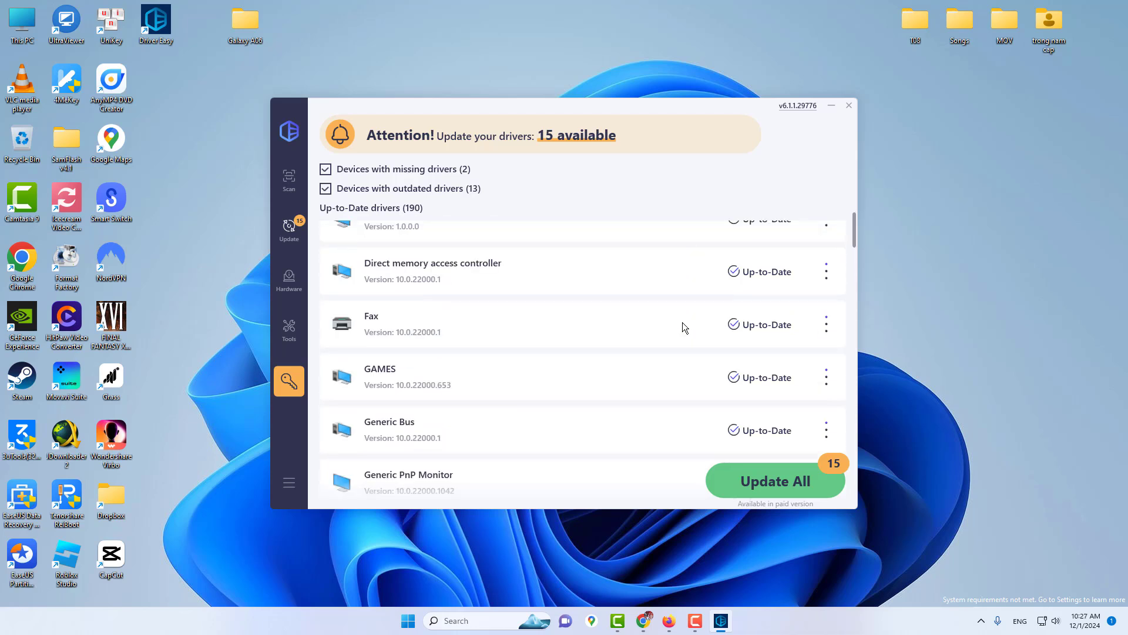
pyautogui.scroll(-3)
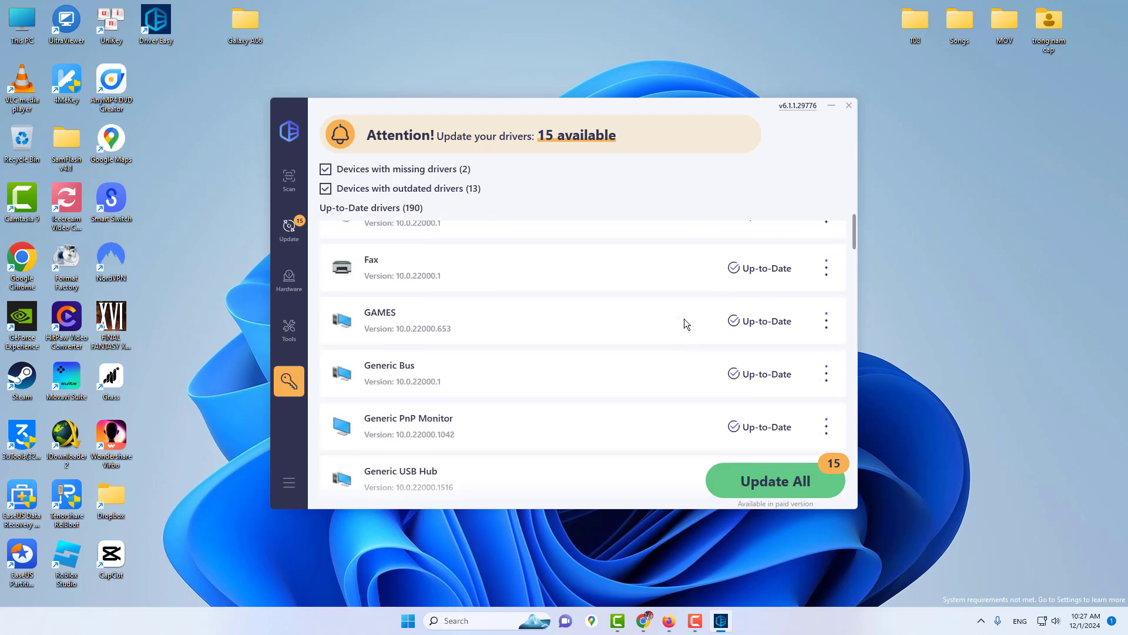
pyautogui.scroll(-3)
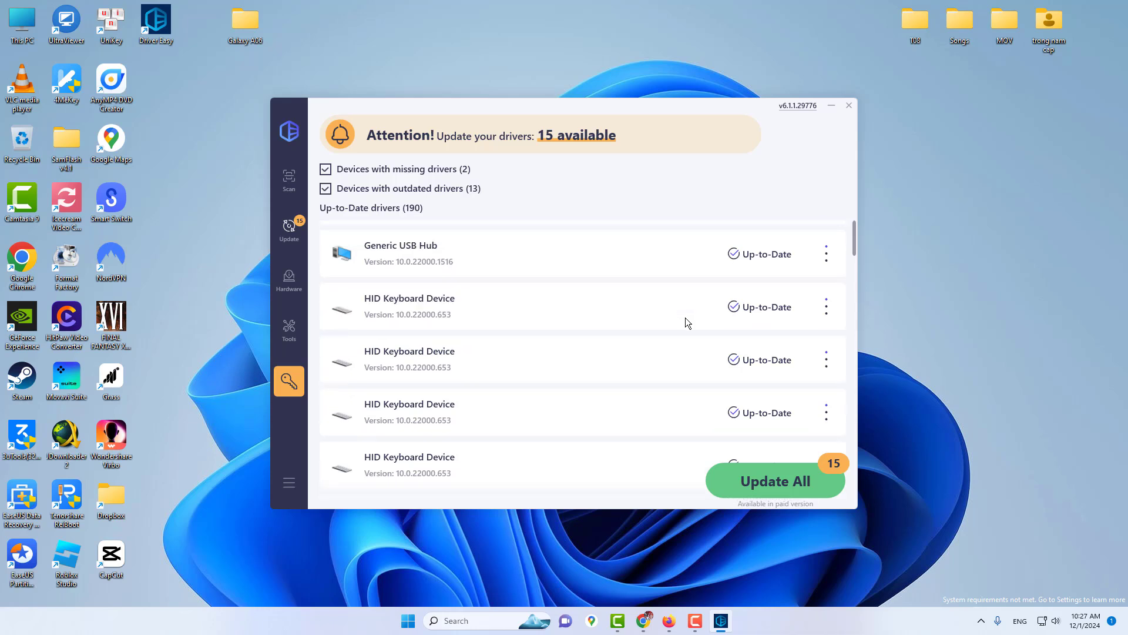
pyautogui.scroll(-3)
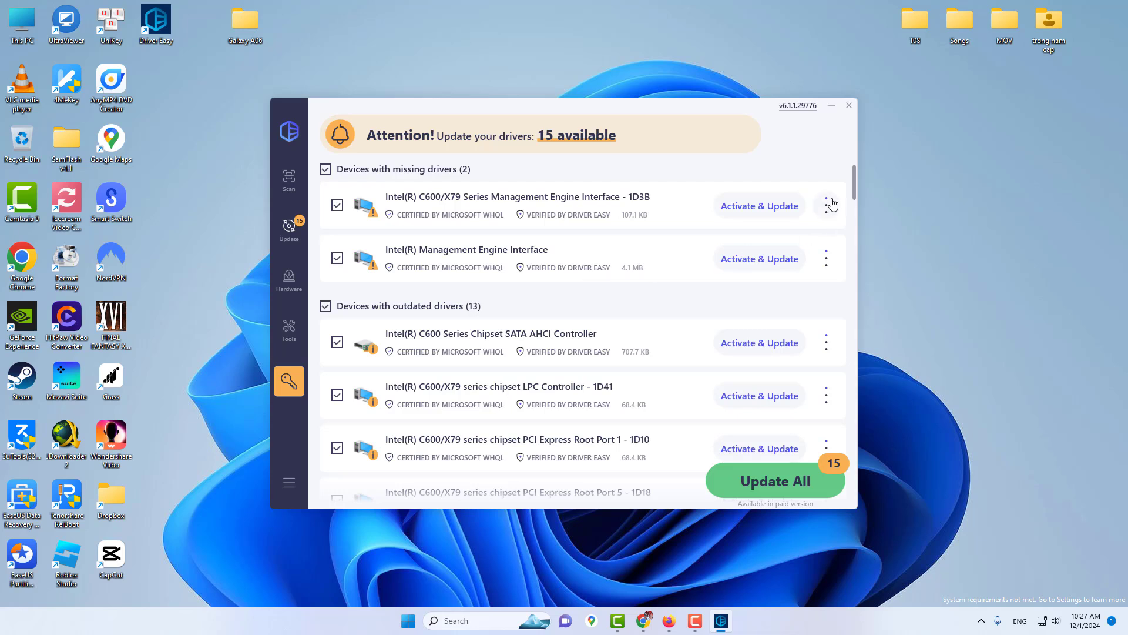
pyautogui.click(827, 205)
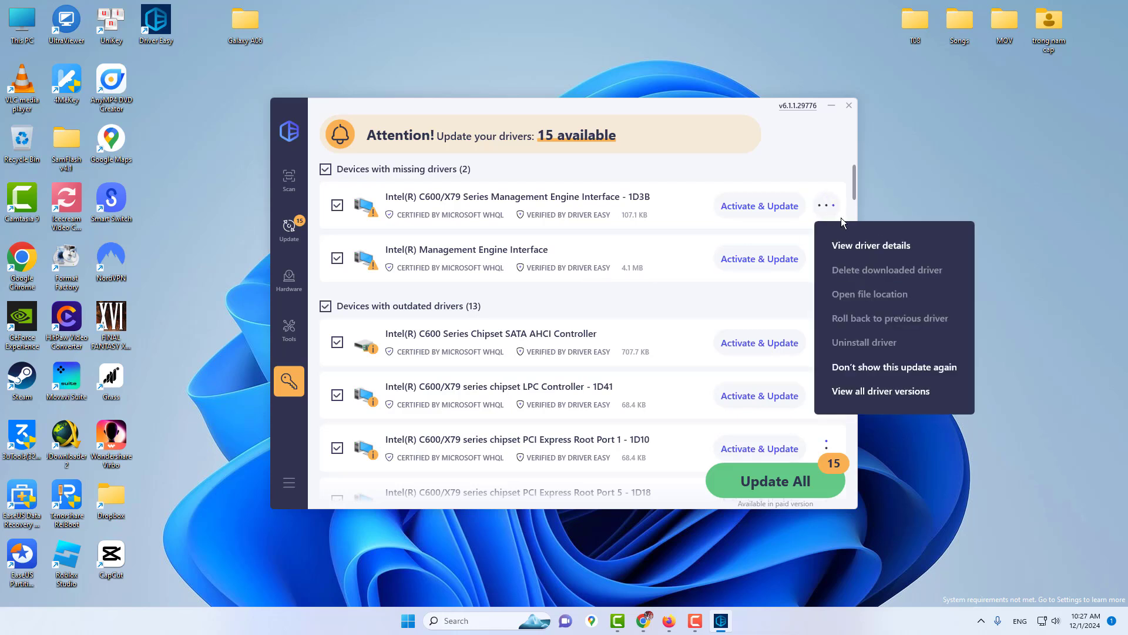
pyautogui.moveTo(897, 248)
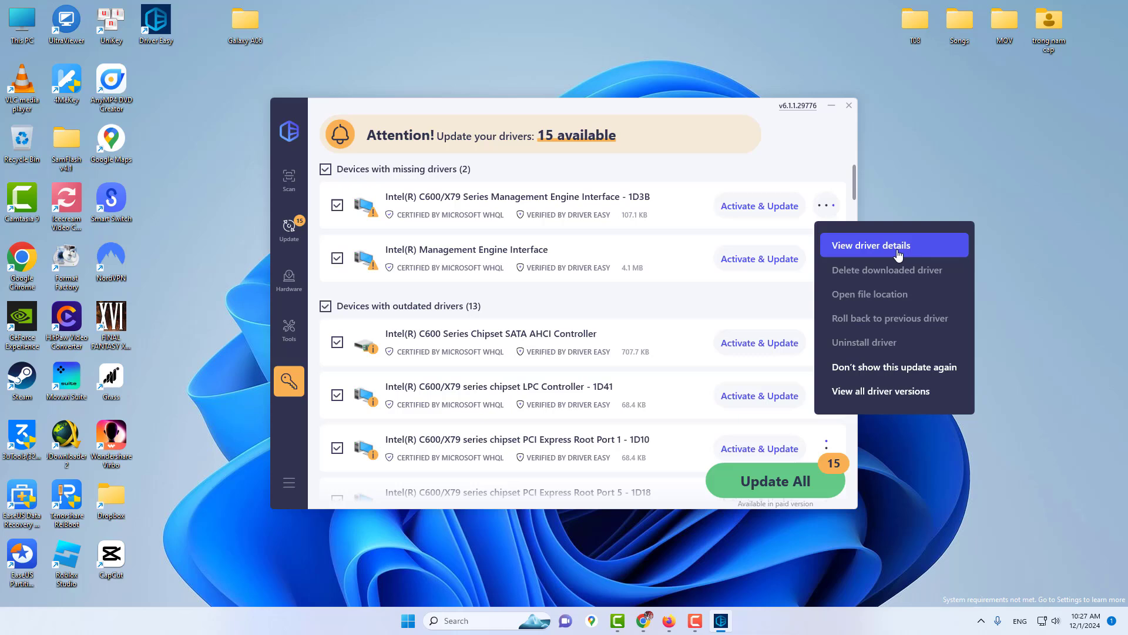
pyautogui.click(899, 255)
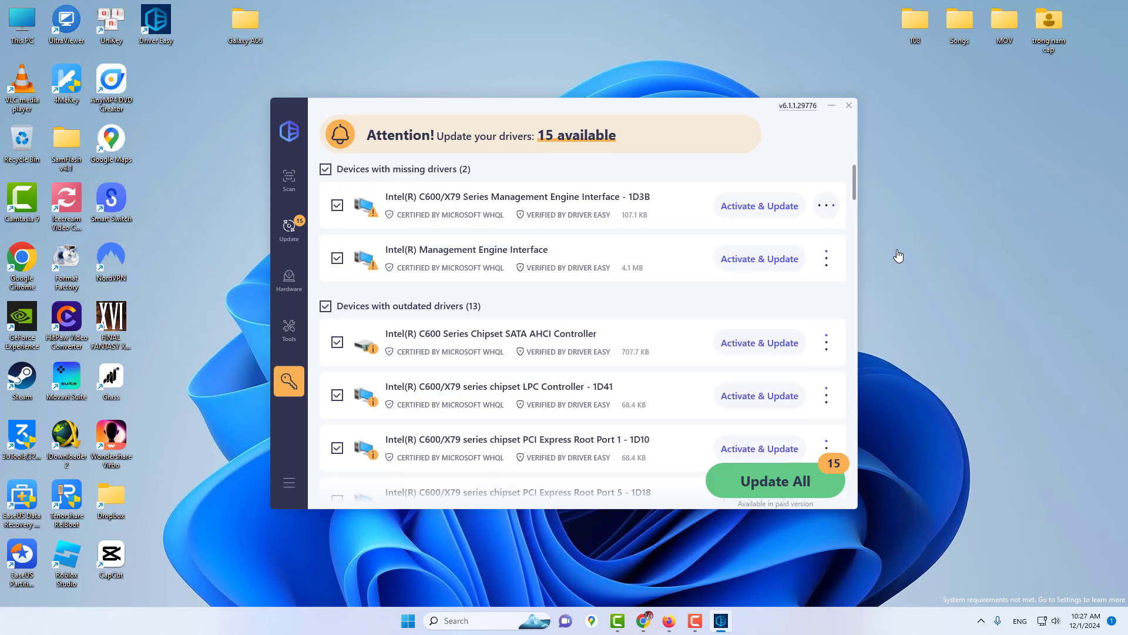